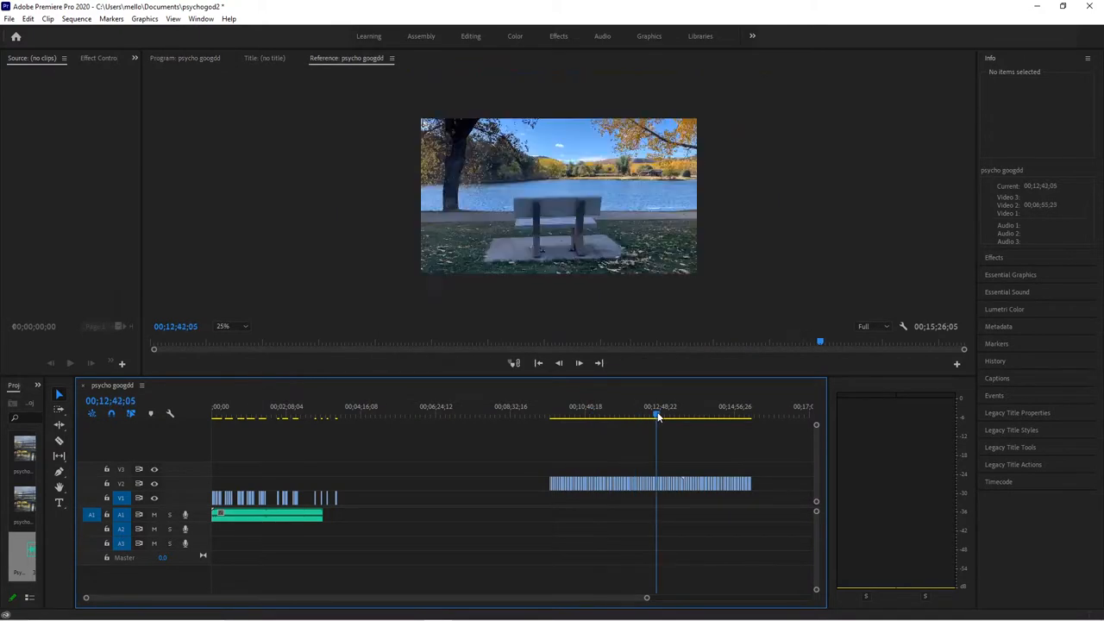
- Scrub the playhead along the V2 clip to about 00;15;14;01, reaching the creek scene
left_click(645, 416)
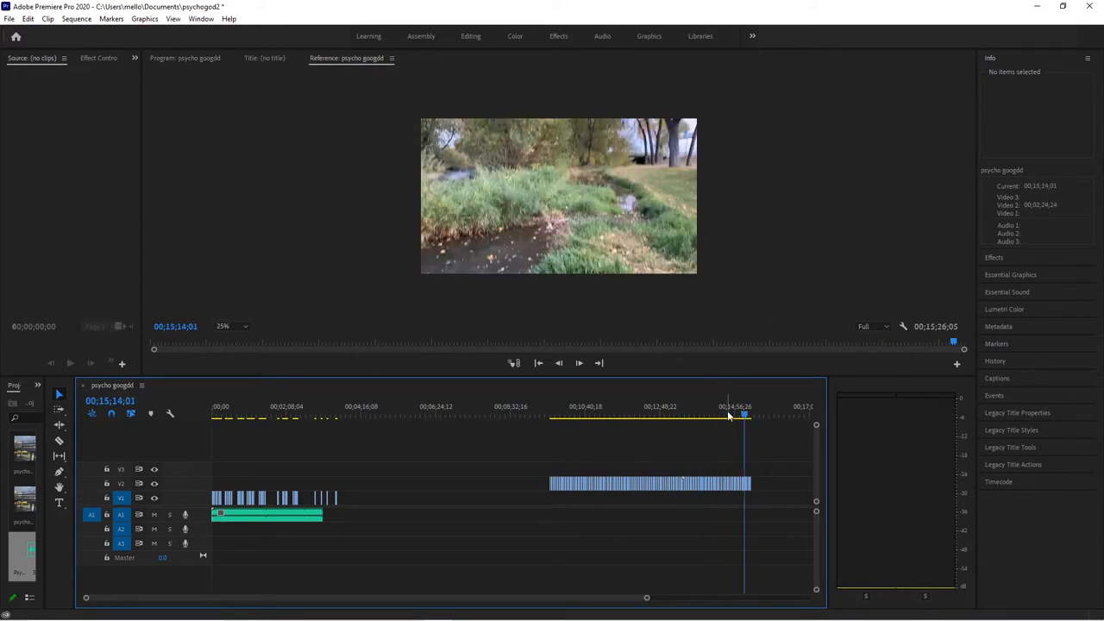
- Move the playhead back to about 00;12;11;19 to show the roadside street scene
left_click(711, 406)
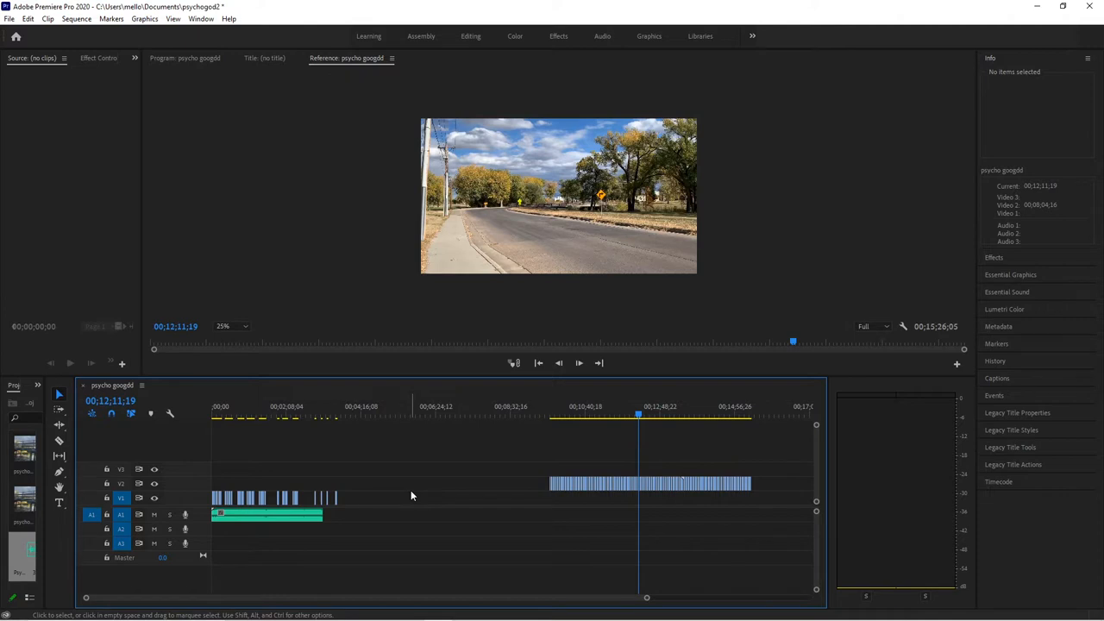
mouse_move(564, 487)
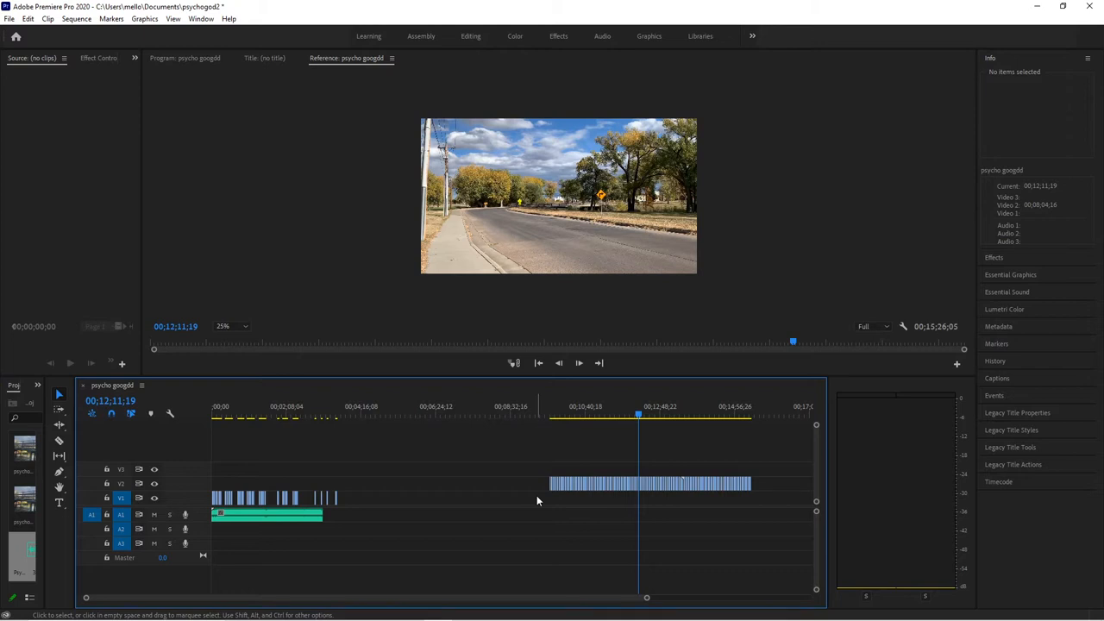
- Play the sequence through the golf course clips and stop near 00;13;41 on the hole close-up
key("ctrl+s")
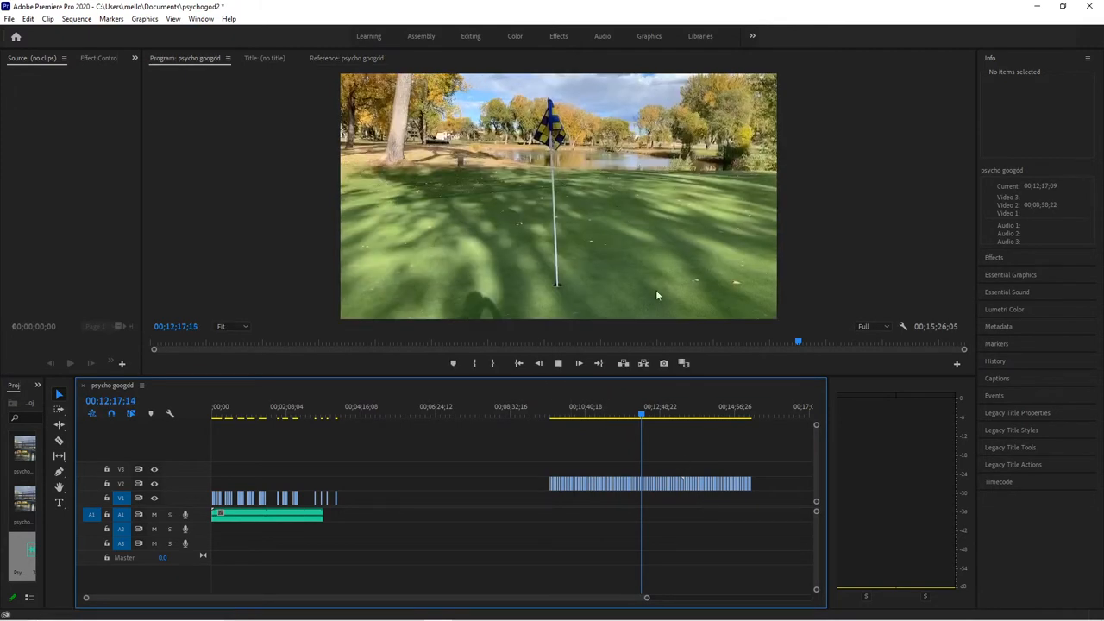
left_click(690, 417)
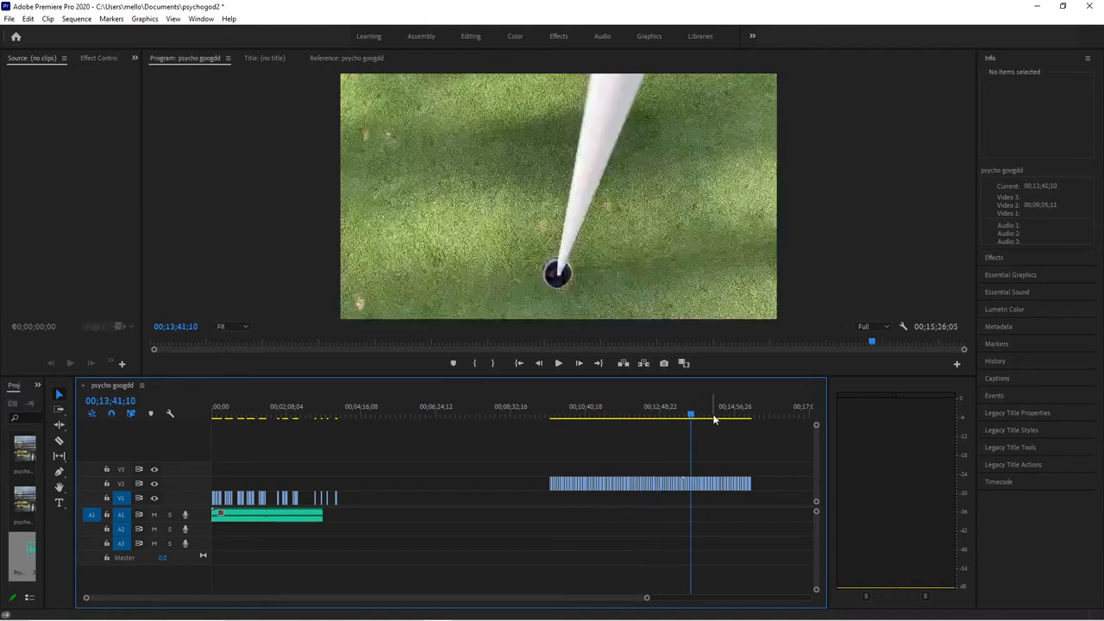